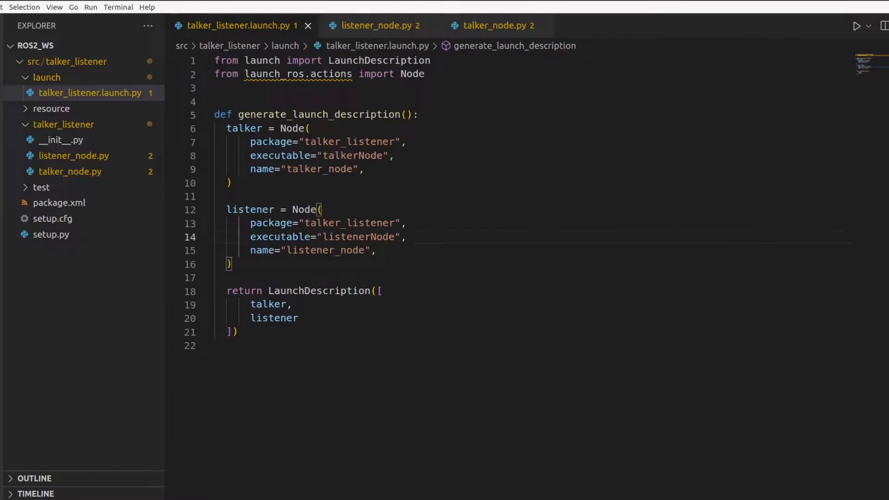
Step: Bring up talker_node.py to inspect the hard-coded 'topic' publisher name
{"action": "left_click", "coordinate": [408, 236]}
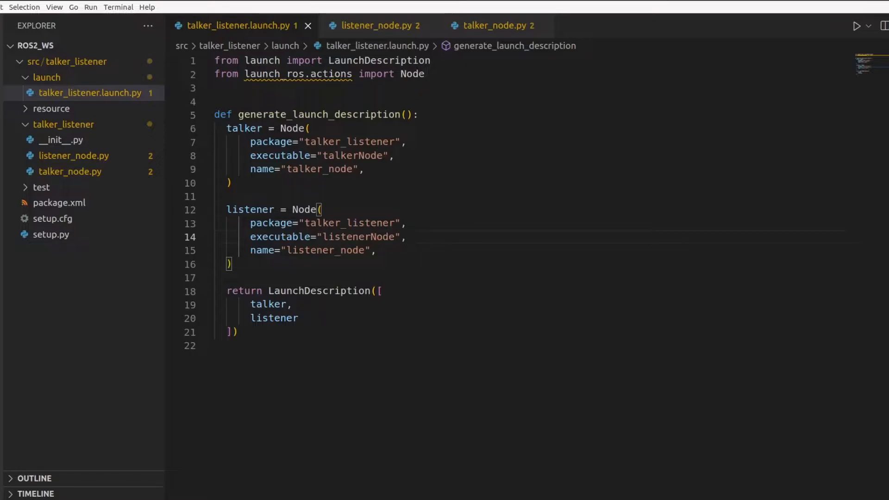
{"action": "left_click", "coordinate": [495, 26]}
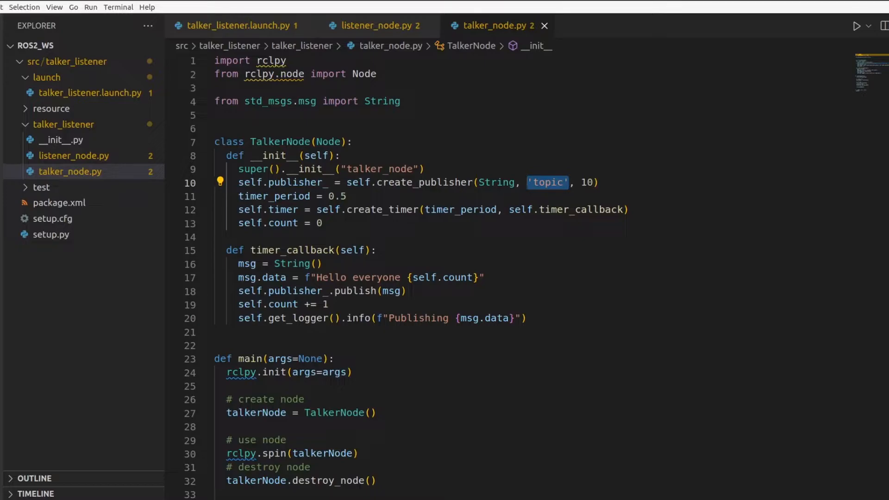
{"action": "mouse_move", "coordinate": [87, 93]}
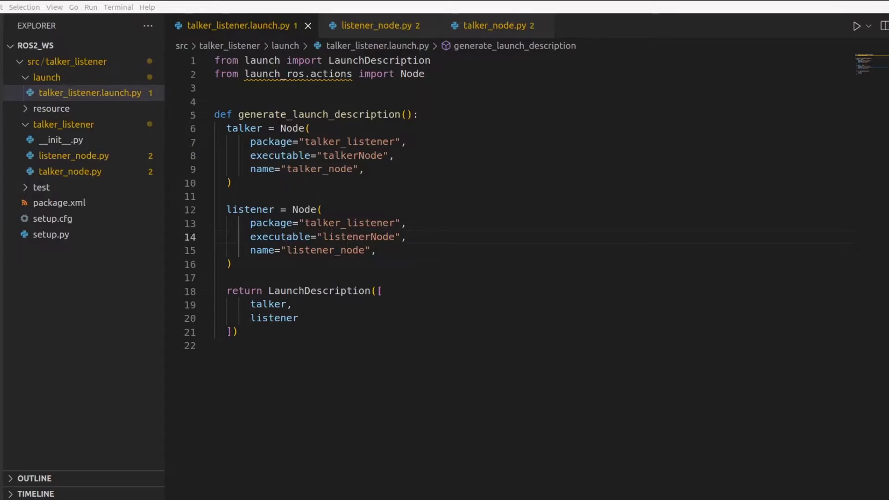
Step: Add TOPIC = "chatter" and parameters=[{"topic": TOPIC}] to both Node() calls in the launch file
{"action": "type", "text": "TOPIC = \"chatter\""}
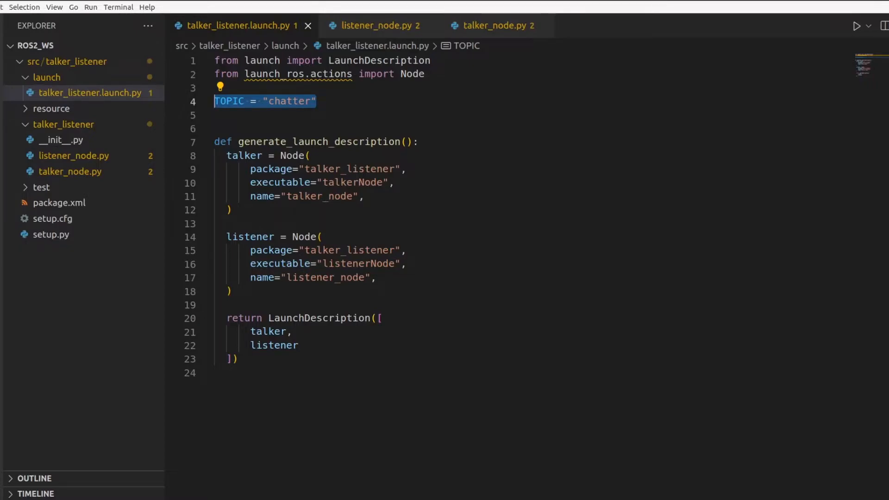
{"action": "type", "text": "parameters=[{"}
{"action": "type", "text": "\"topic\": TOPIC"}
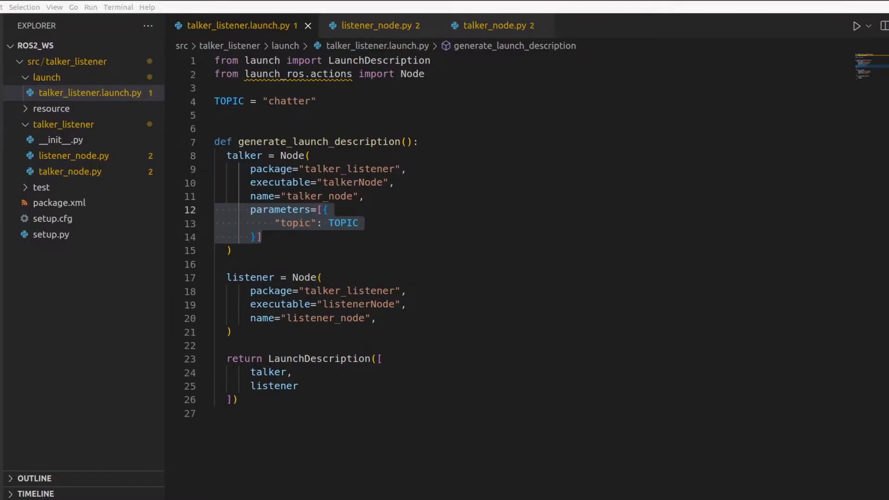
{"action": "double_click", "coordinate": [295, 224]}
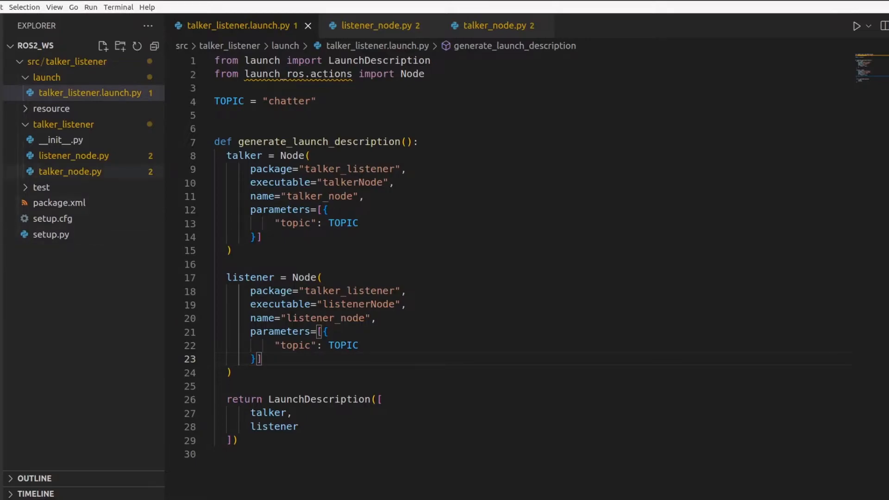
{"action": "left_click", "coordinate": [494, 26]}
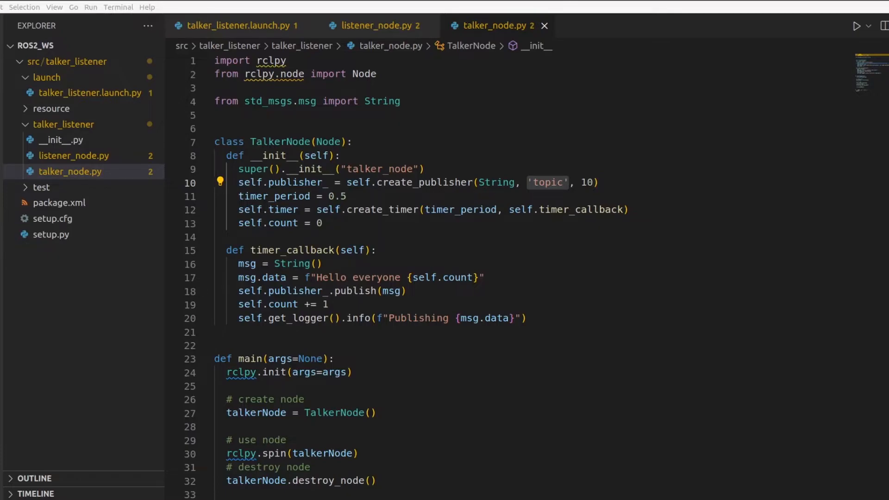
Step: Declare a "topic" parameter (default "talker_topic"), read it into topic_name, and publish on topic_name
{"action": "type", "text": "self.declare_parameter(\"topic\", value=\"talker_topic\")"}
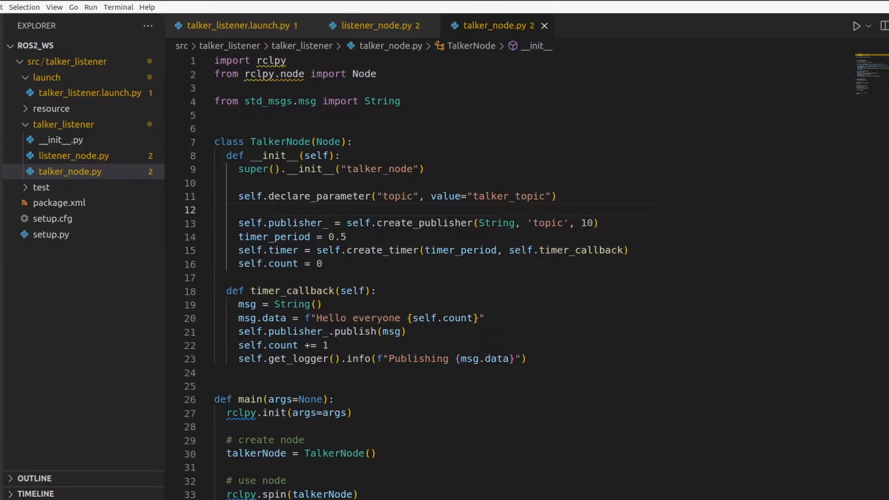
{"action": "left_click", "coordinate": [216, 209]}
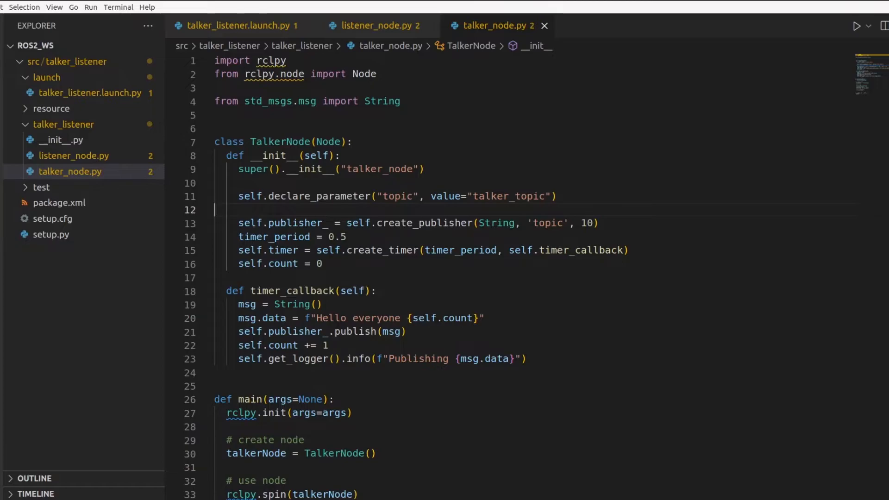
{"action": "type", "text": "topic_name = self.get_parameter(\"topic\").get_parameter_value().string_value"}
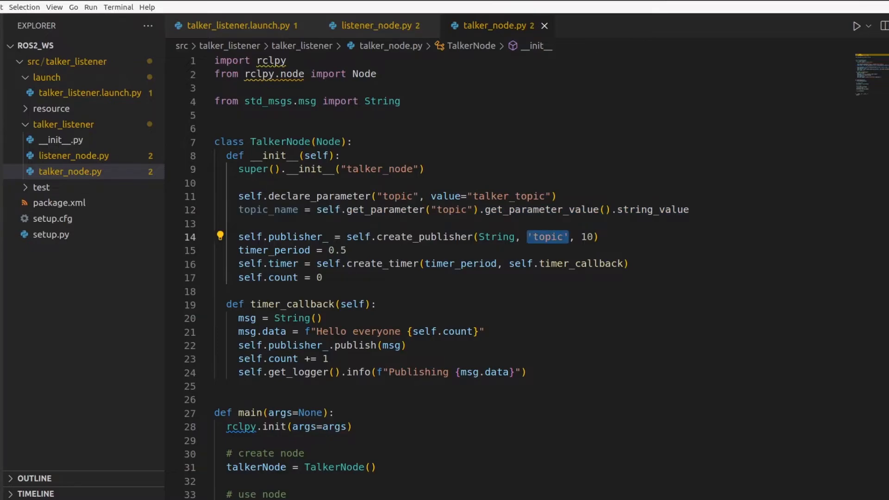
{"action": "type", "text": "topic_name"}
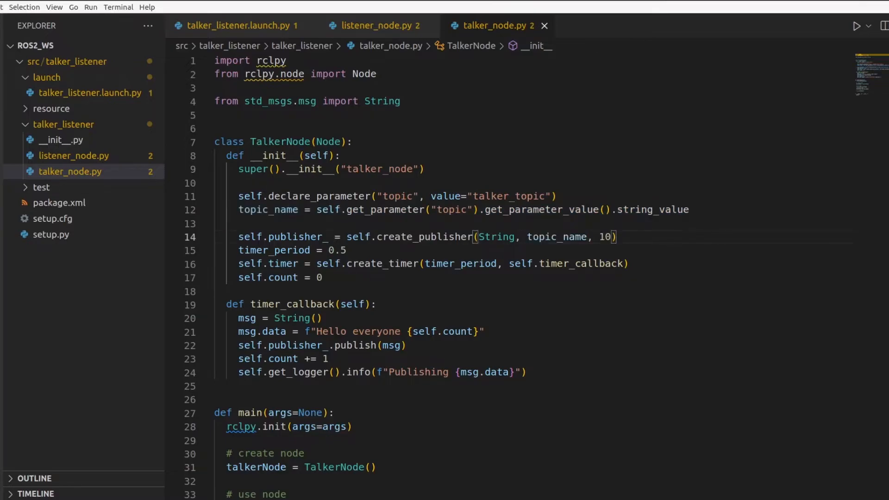
{"action": "left_click", "coordinate": [589, 236]}
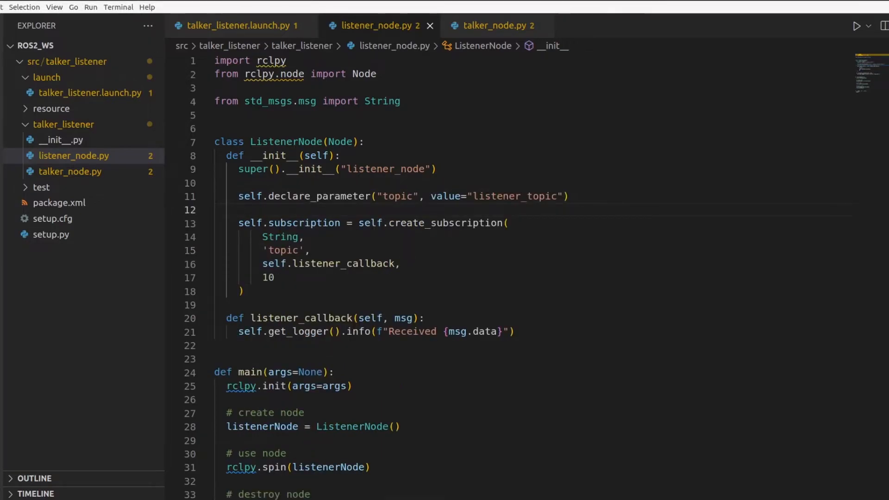
Step: Read the "topic" parameter into topic_name and subscribe on topic_name instead of 'topic'
{"action": "type", "text": "topic_name = self.get_parameter(\"topic\").get_parameter_value().string_value"}
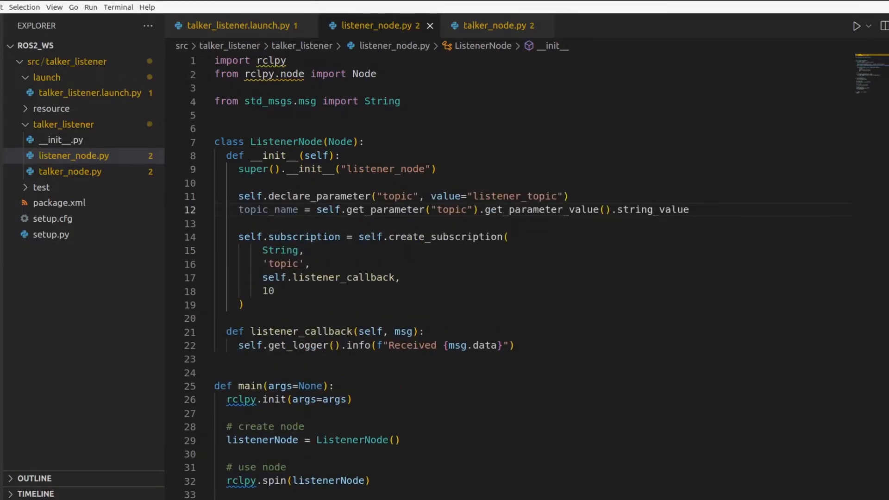
{"action": "left_click", "coordinate": [689, 209]}
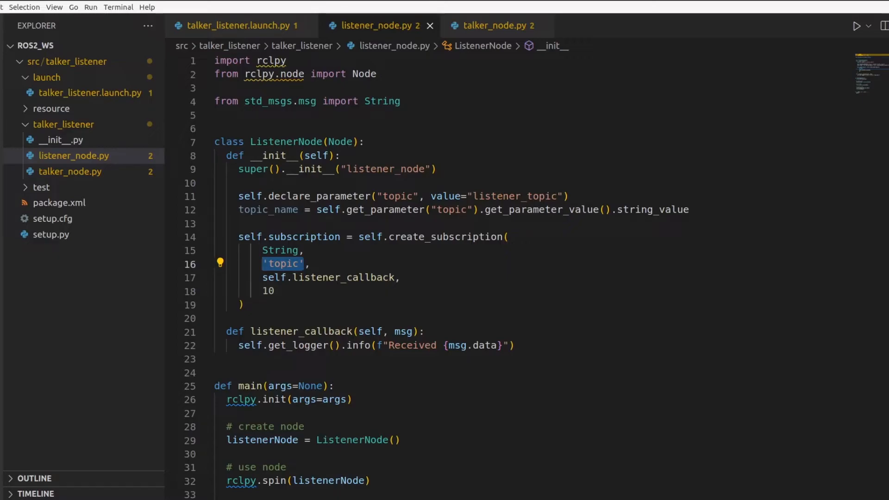
{"action": "type", "text": "topic_name"}
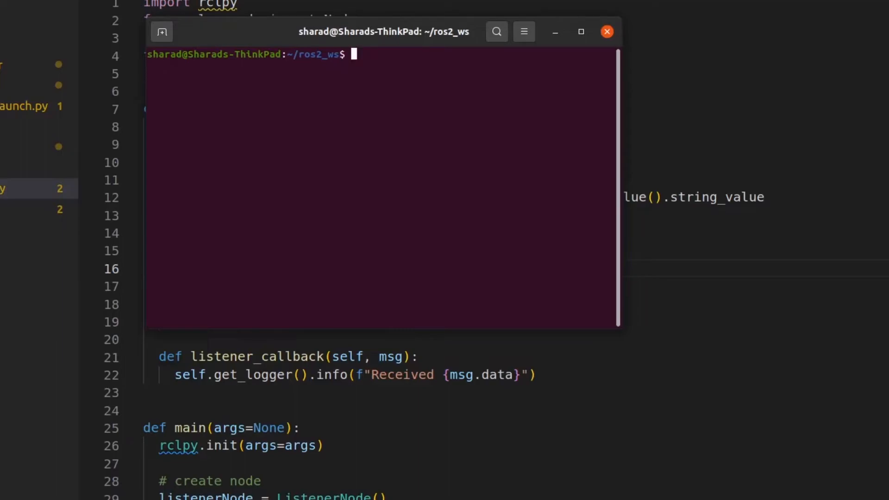
Step: Source ROS galactic, run colcon build, and source install/setup.bash in ros2_ws
{"action": "key", "text": "Return"}
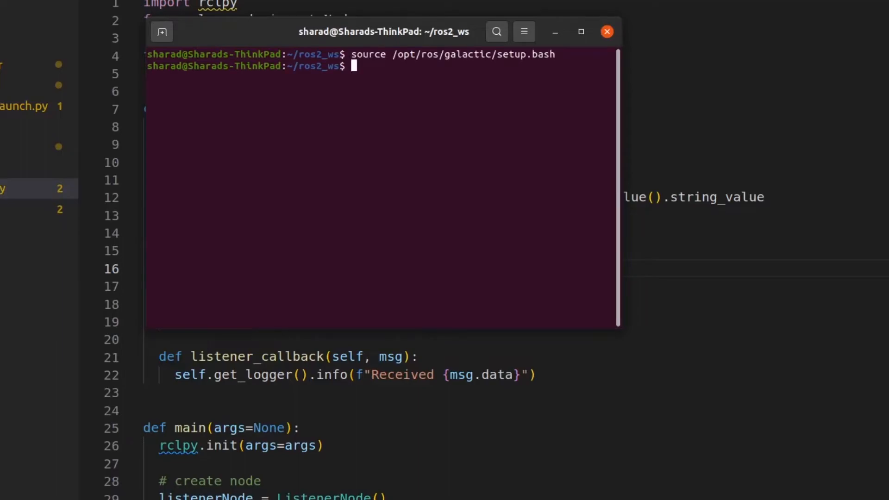
{"action": "type", "text": "colcon build"}
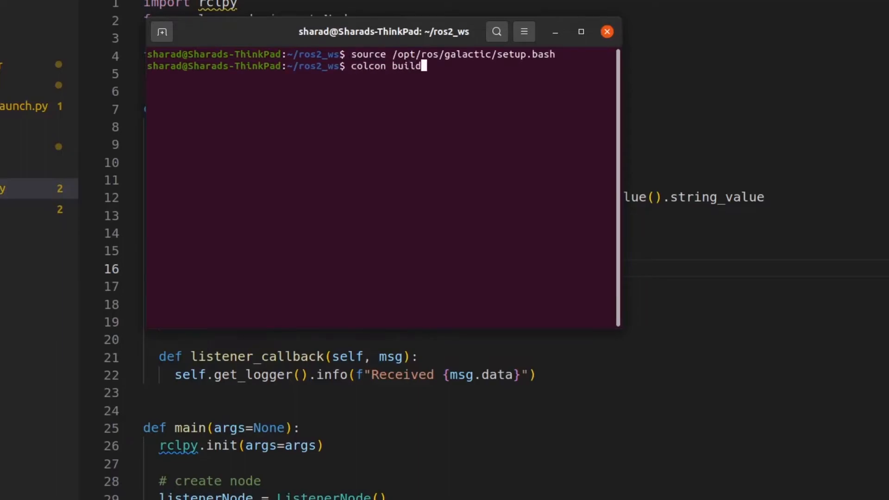
{"action": "key", "text": "Return"}
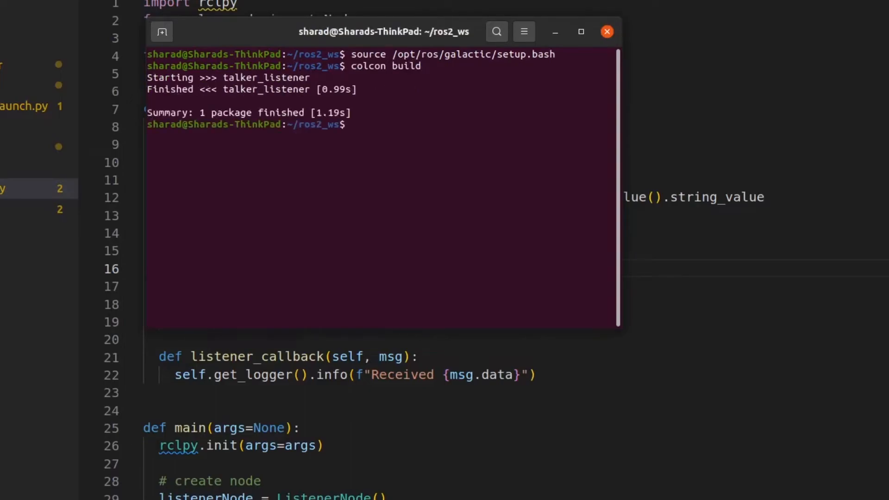
{"action": "type", "text": "source ./install/setup.bash"}
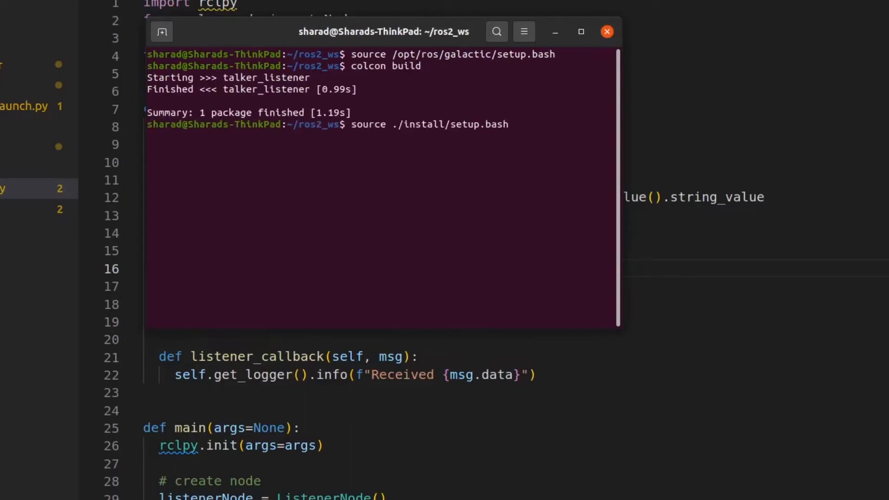
{"action": "key", "text": "Return"}
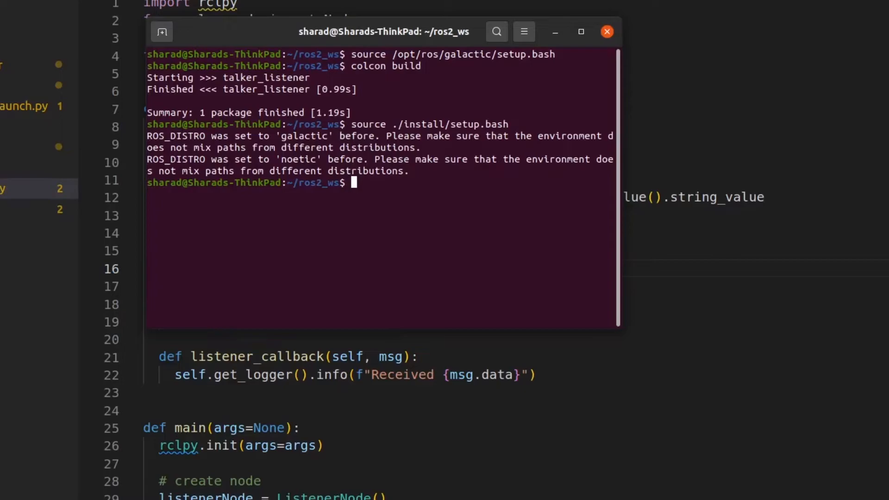
Step: Start ros2 launch talker_listener talker_listener.launch.py
{"action": "type", "text": "ros2 launch talker_listener talker_listener.launch.py"}
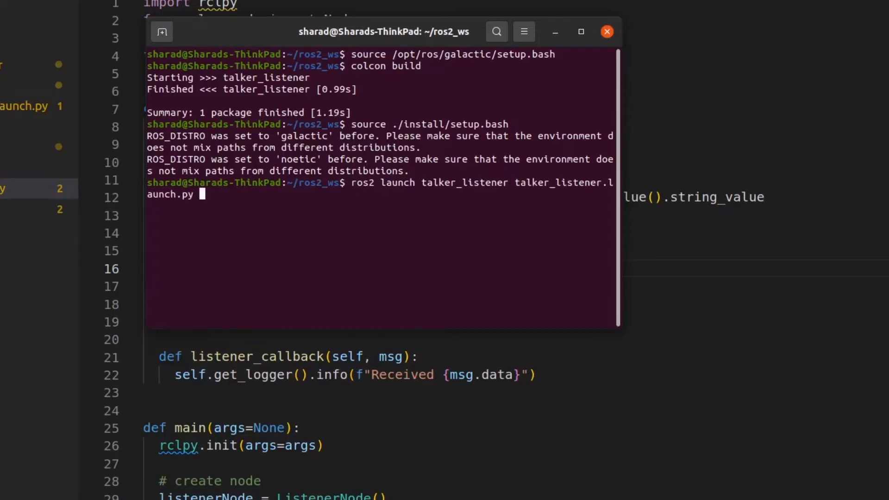
{"action": "key", "text": "Return"}
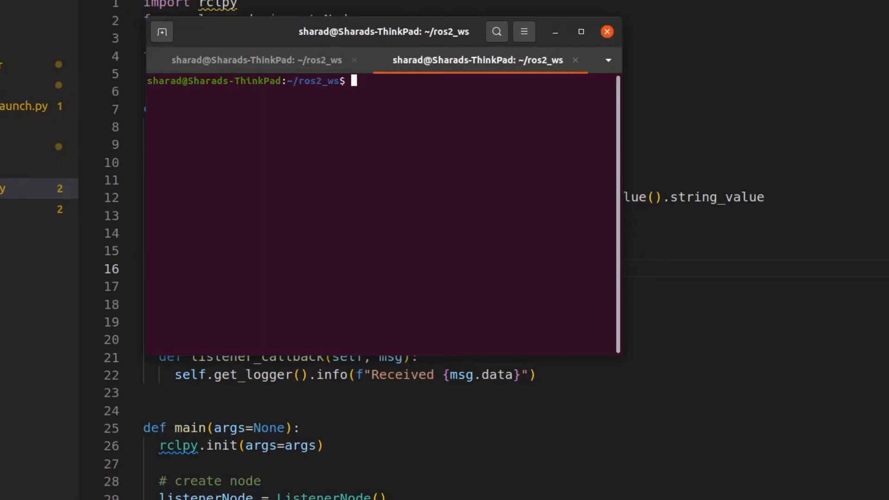
Step: Source the environment in the new tab and run ros2 topic list, confirming /chatter is active
{"action": "key", "text": "Return"}
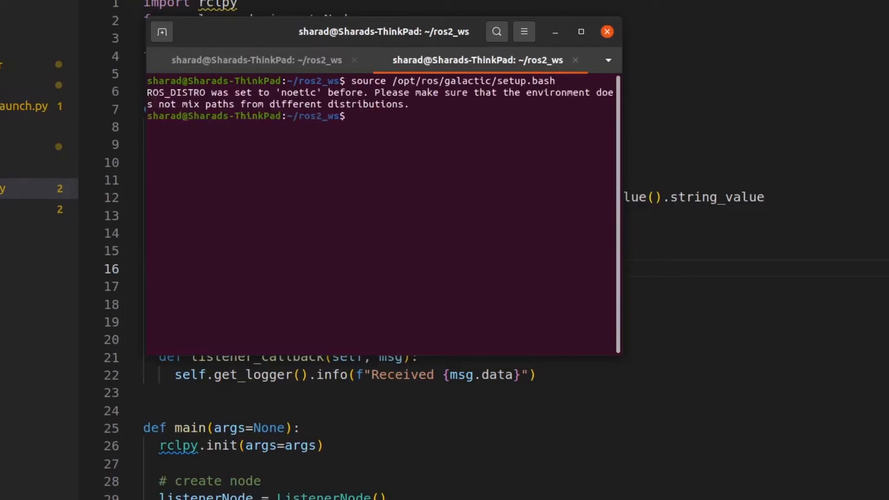
{"action": "key", "text": "Return"}
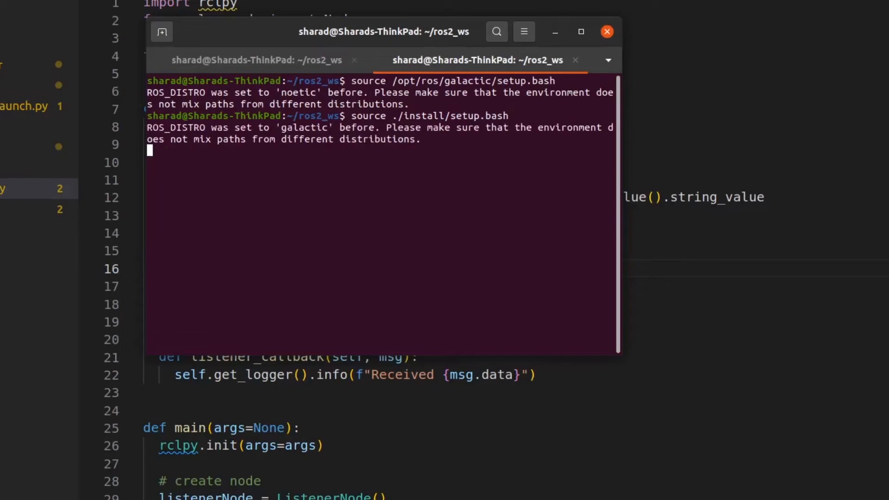
{"action": "key", "text": "Return"}
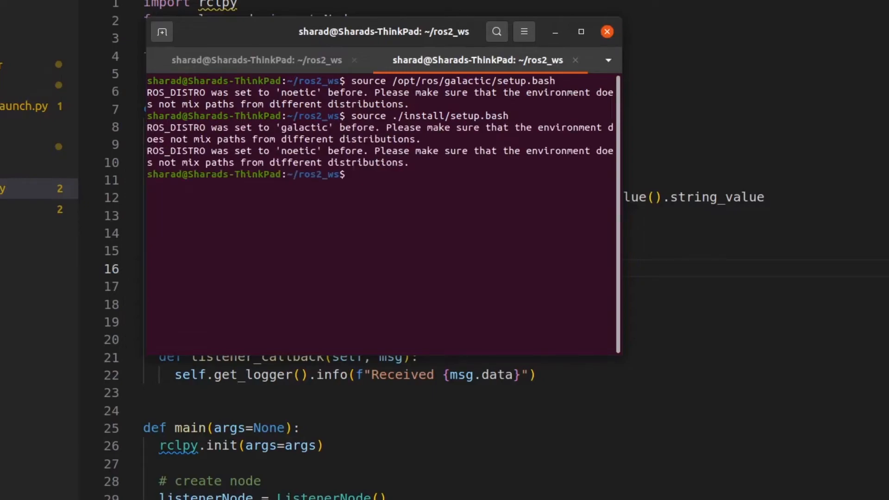
{"action": "type", "text": "ros2 topic l"}
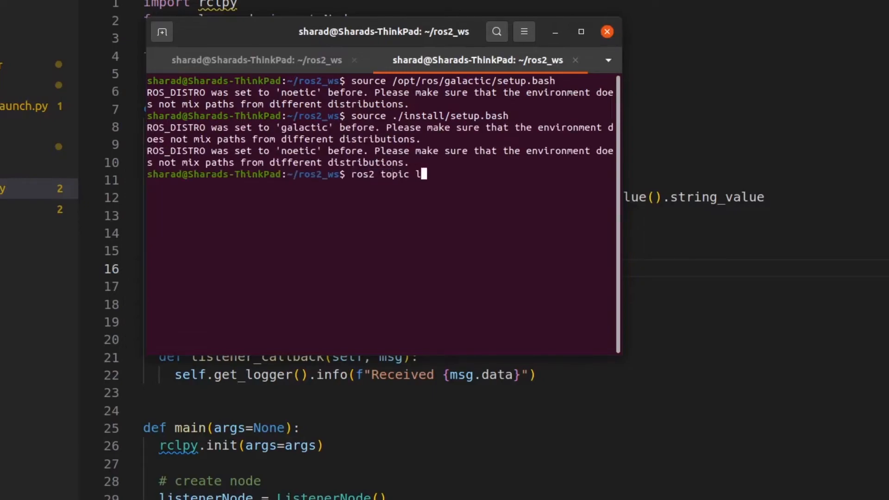
{"action": "key", "text": "Return"}
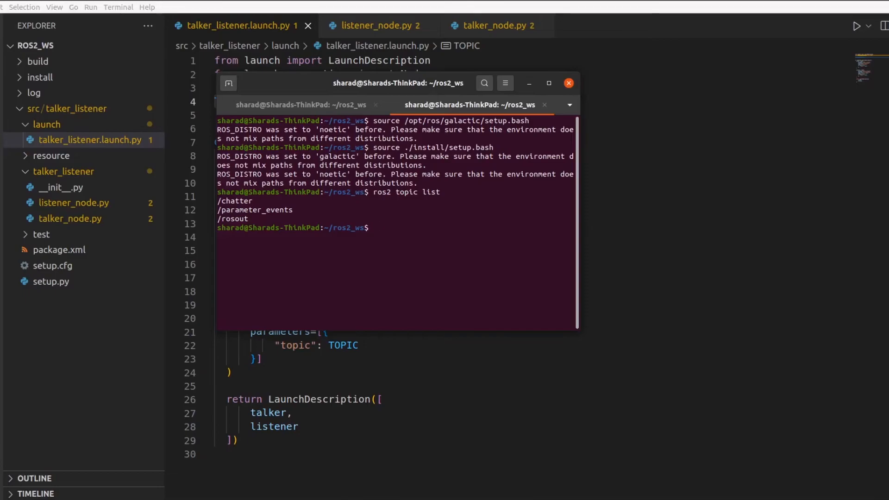
{"action": "left_click", "coordinate": [374, 228]}
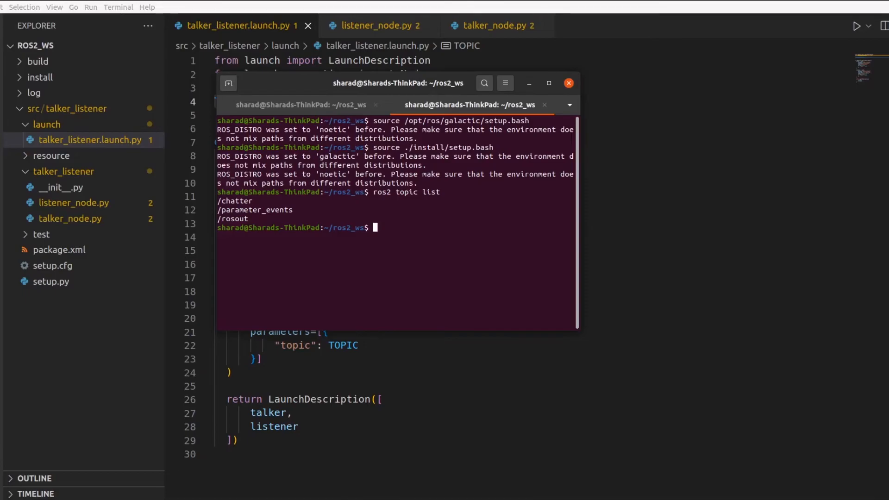